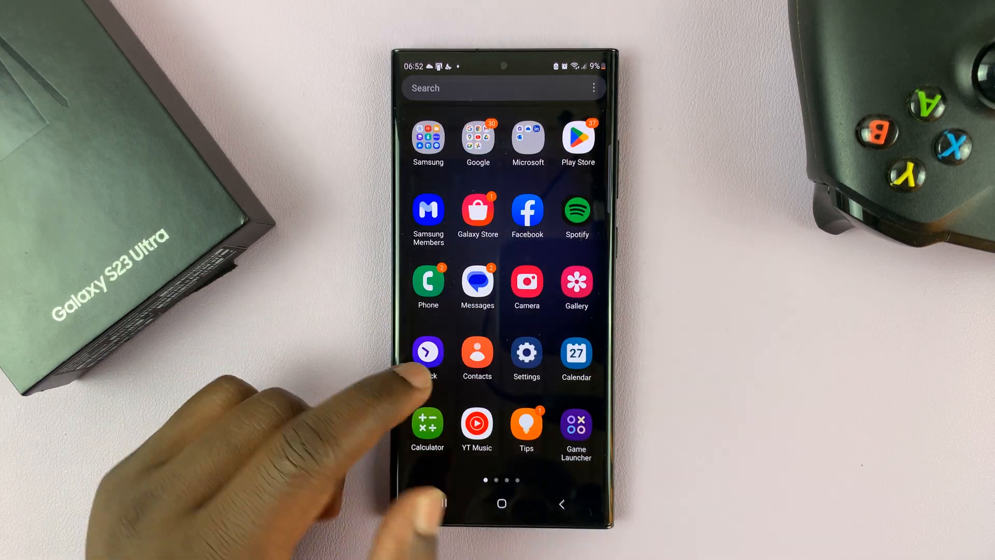
- Go from the home screen through Settings and Connections to the Data usage page
click(526, 351)
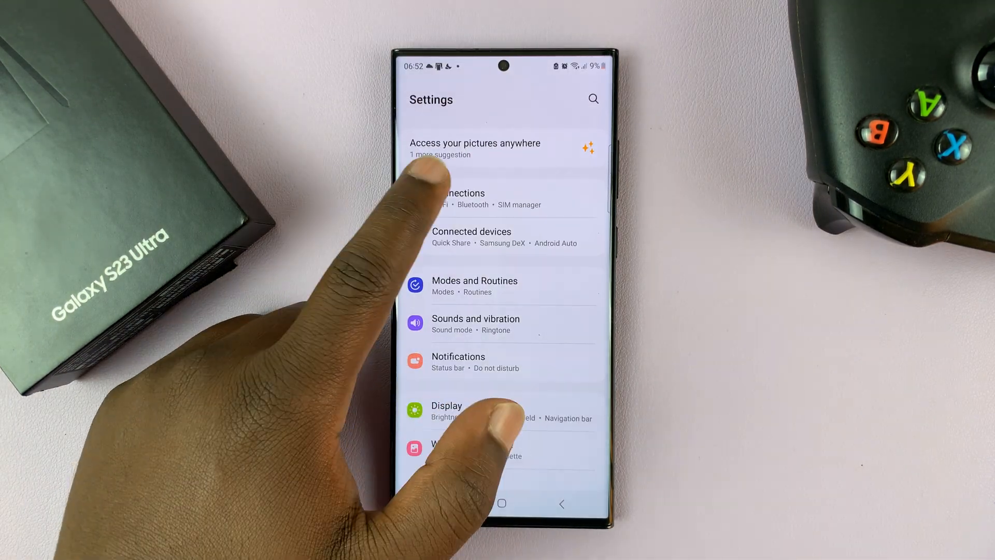
click(460, 198)
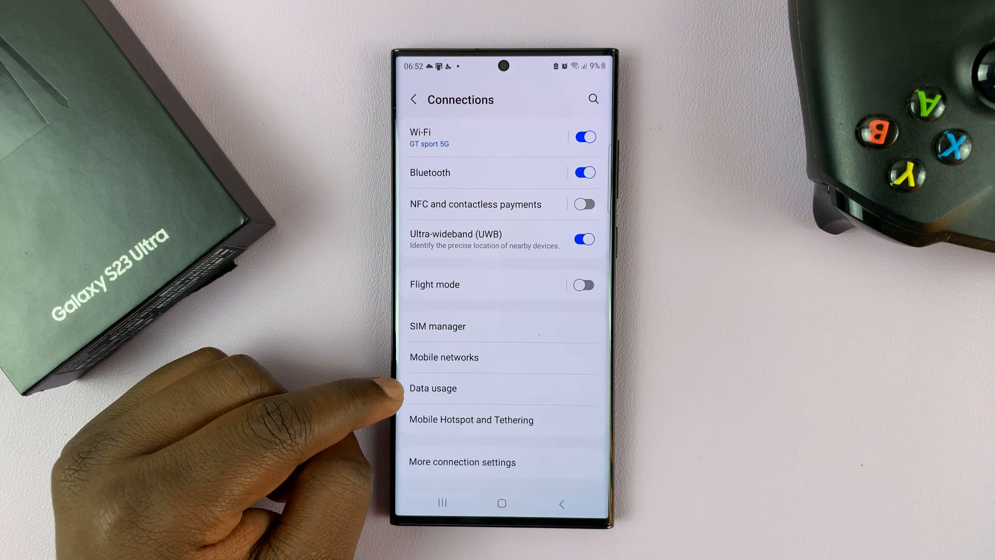
click(434, 388)
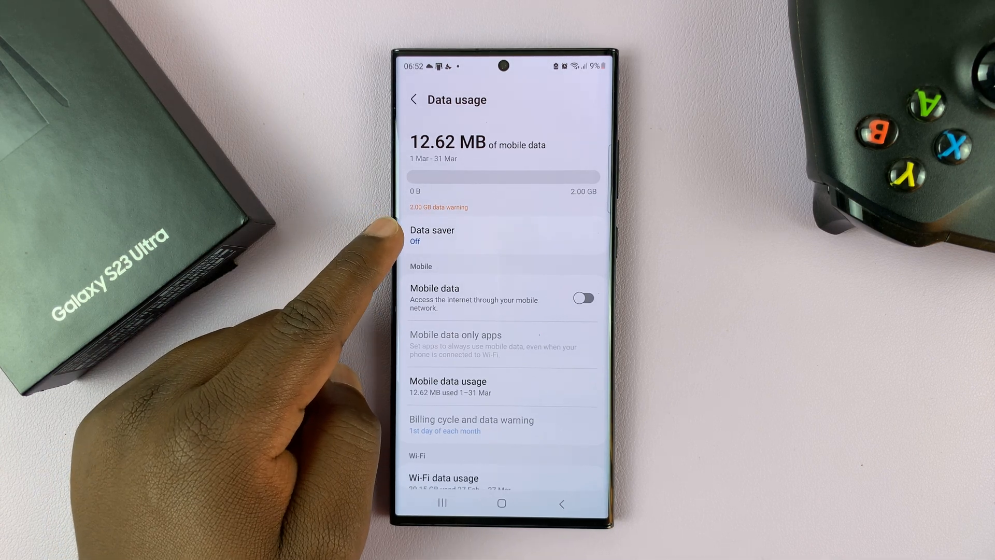
- In Data saver, toggle it on and back off, then show the allowed-apps list
click(432, 235)
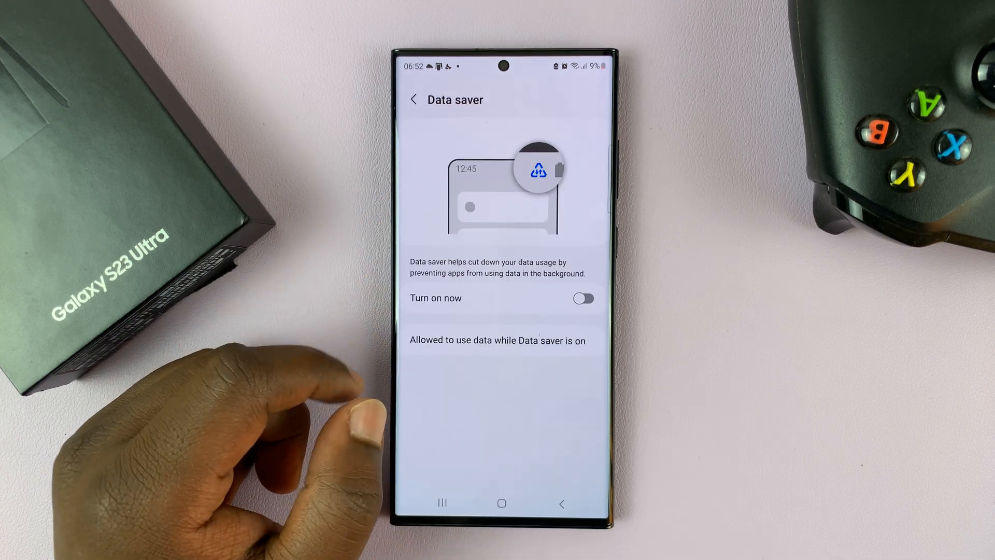
click(582, 299)
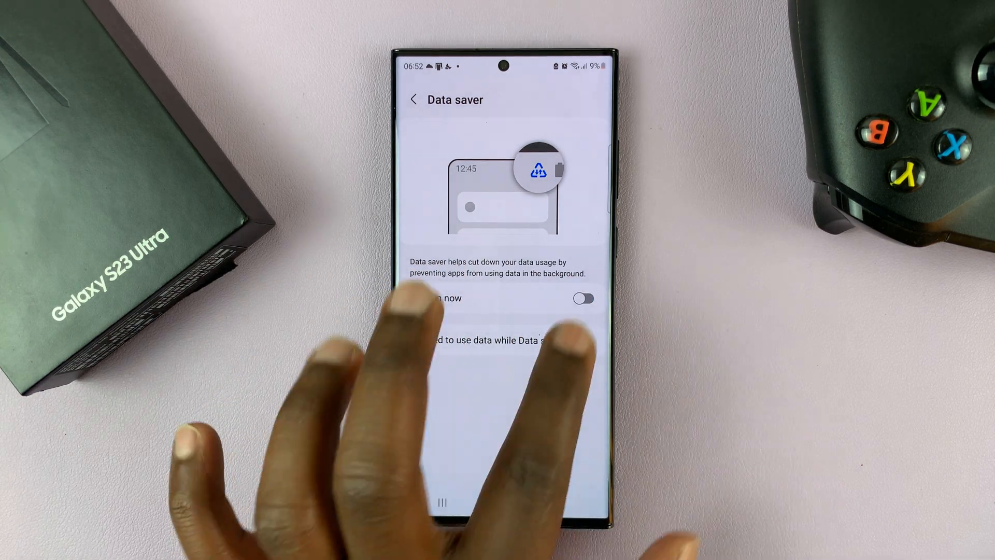
click(583, 299)
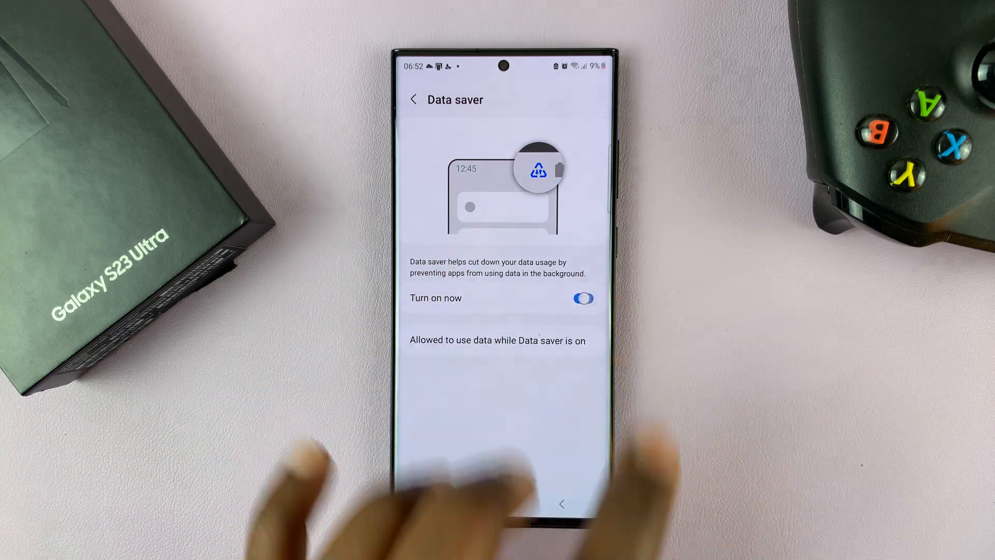
click(583, 298)
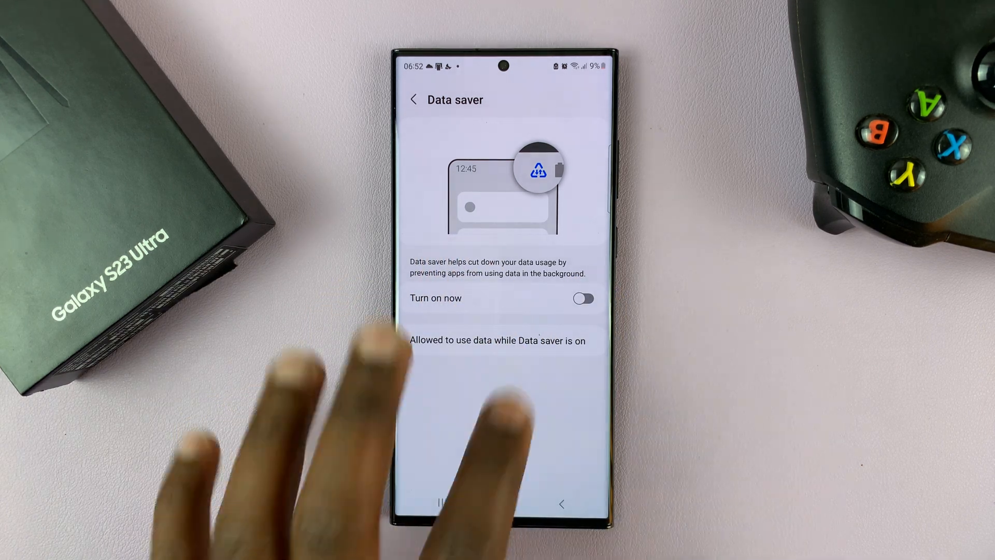
click(582, 299)
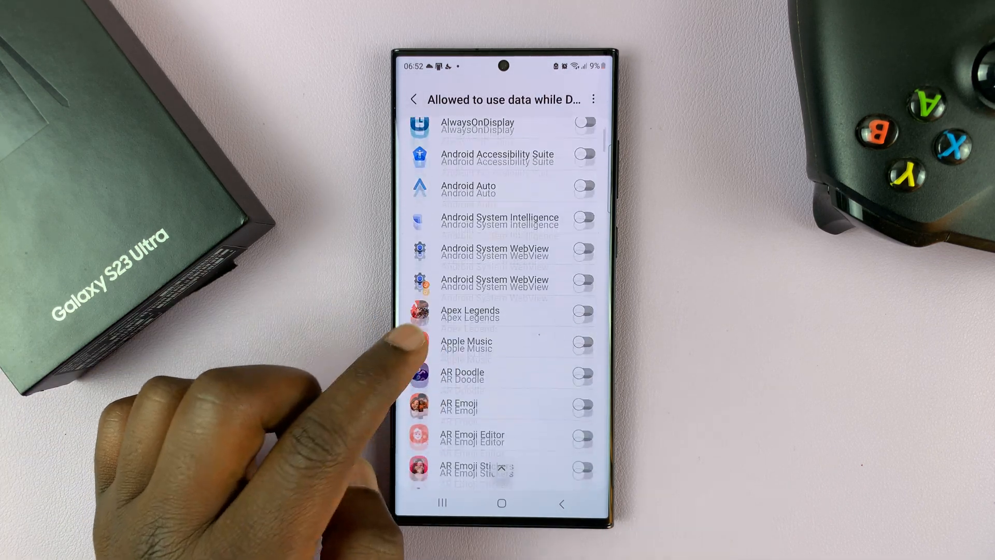
- Scroll the allowed-apps list down to Gmail and the Google Play services entries
scroll(down, 3)
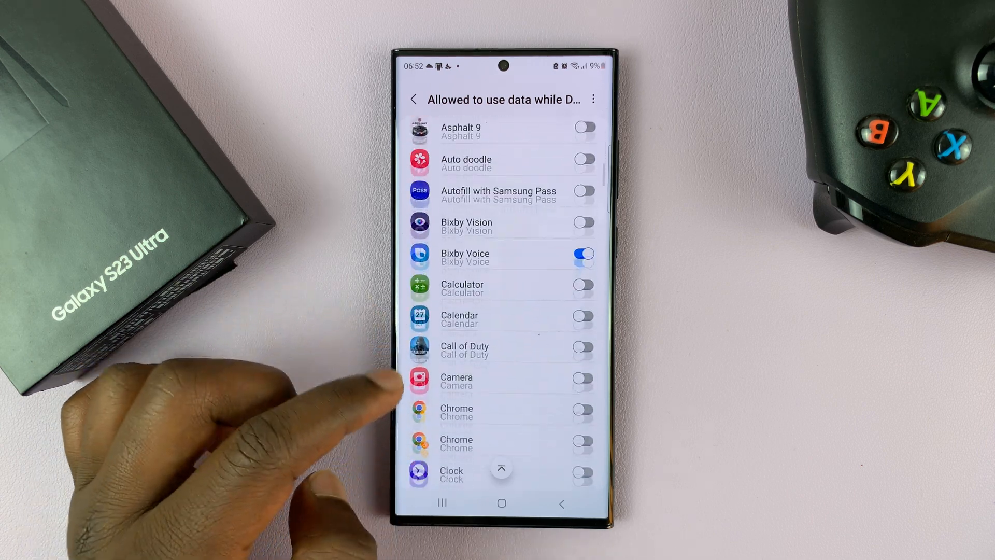
scroll(up, 3)
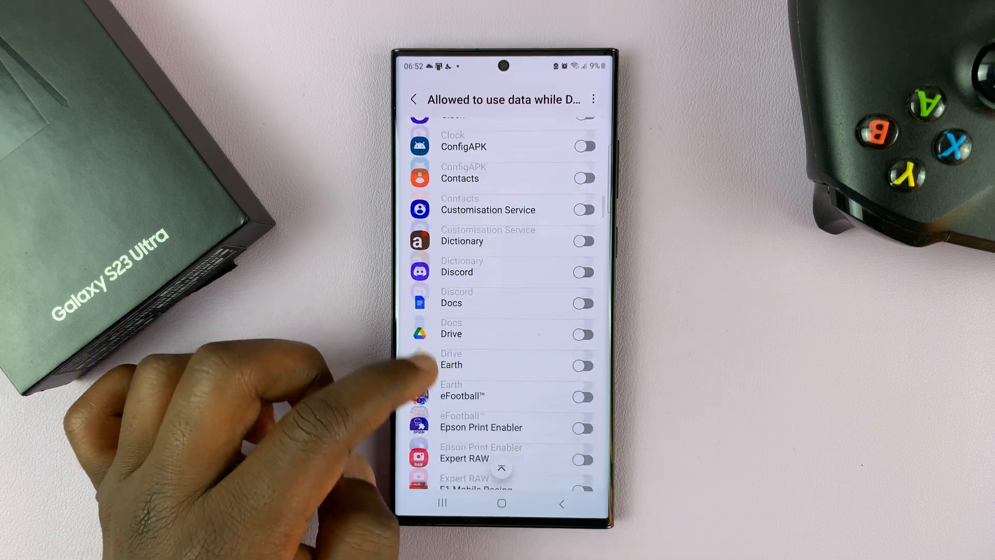
scroll(down, 3)
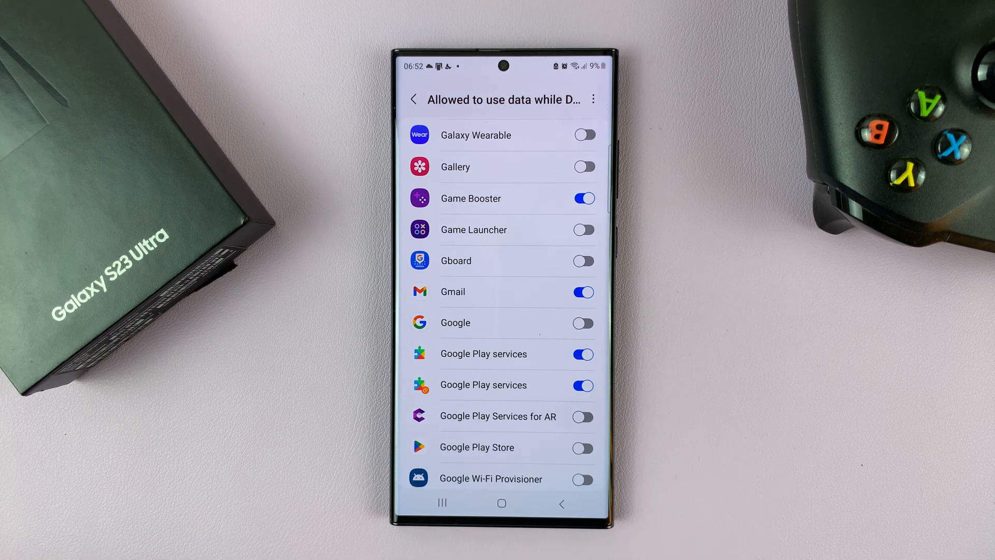
- Scroll further down to Group Sharing and both Messages apps, allowing them data
scroll(down, 3)
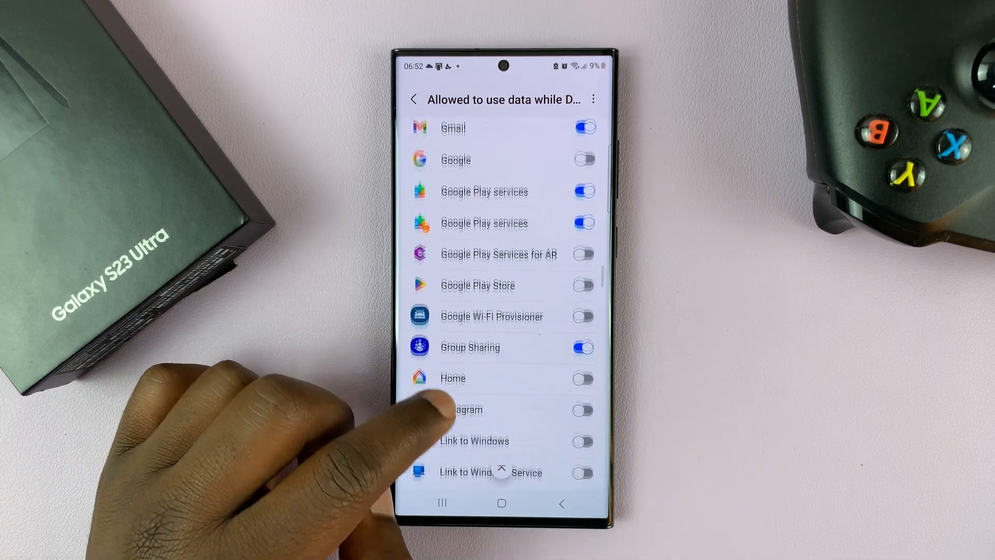
scroll(down, 3)
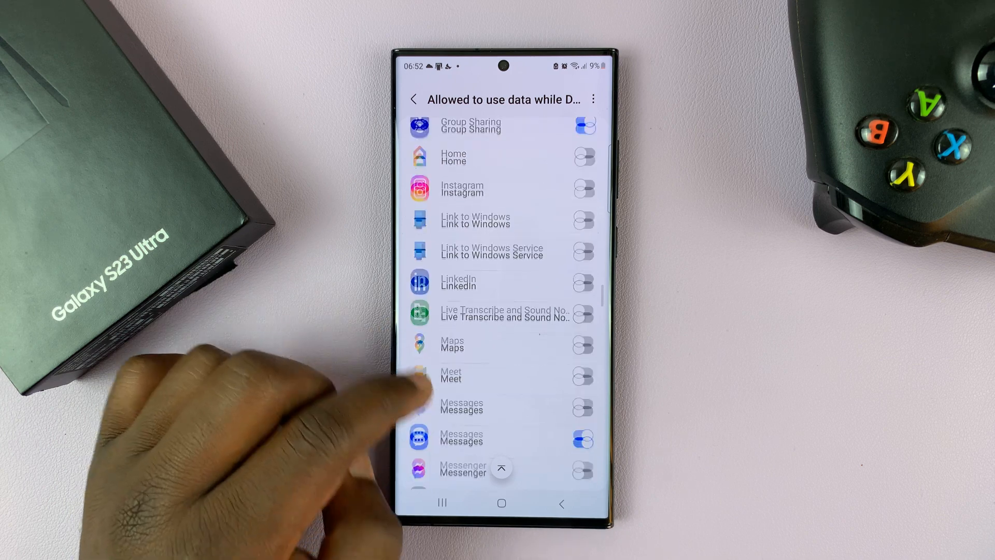
scroll(down, 3)
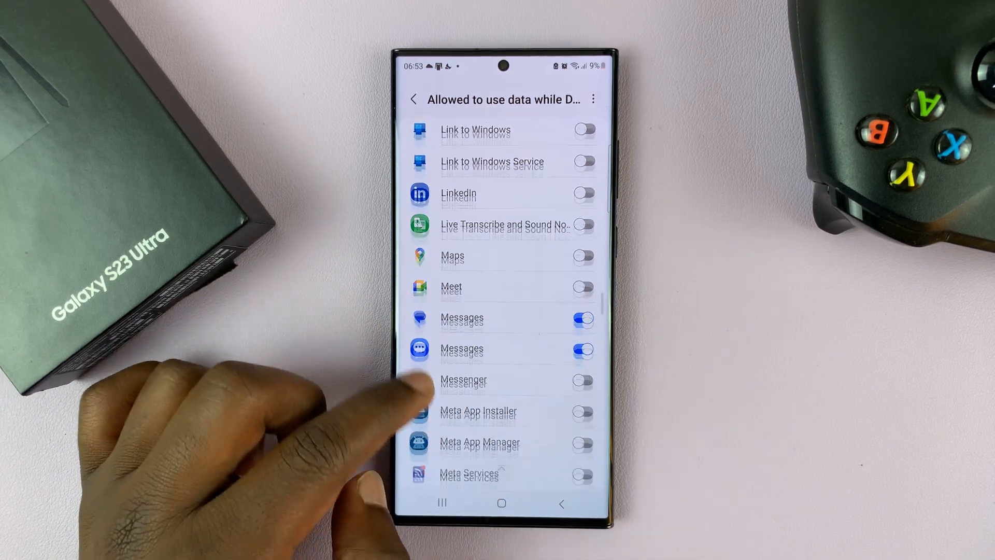
scroll(down, 3)
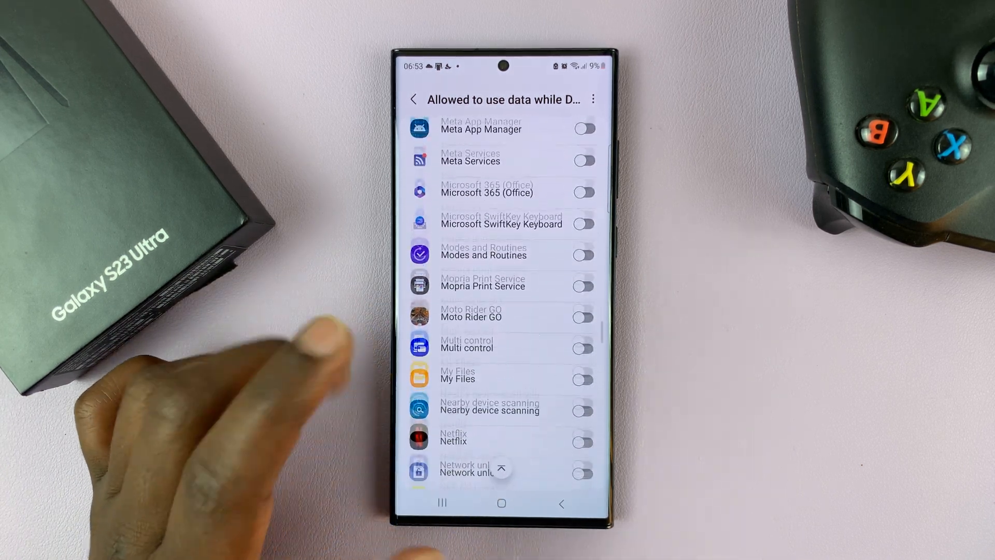
scroll(down, 3)
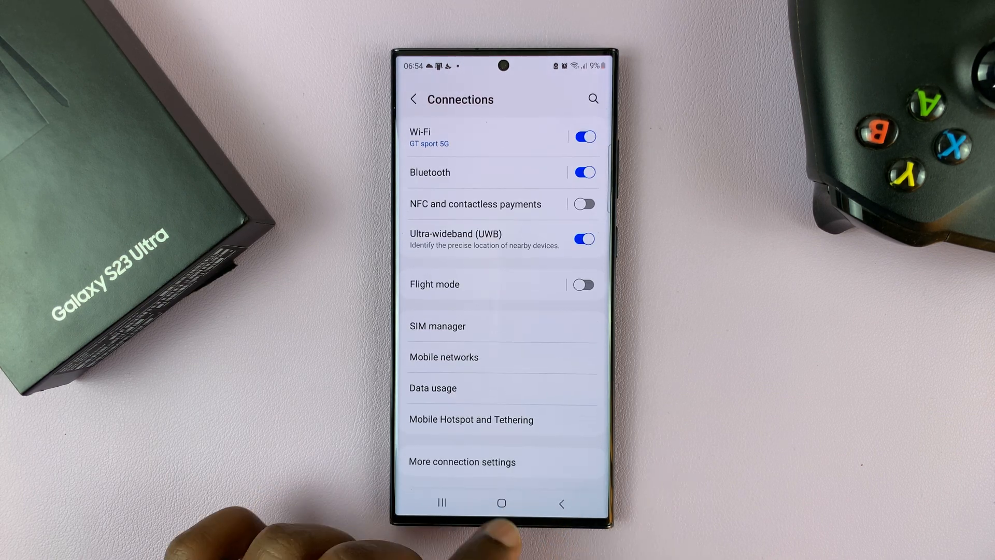
- Leave Settings for the home screen with the Home button
click(501, 503)
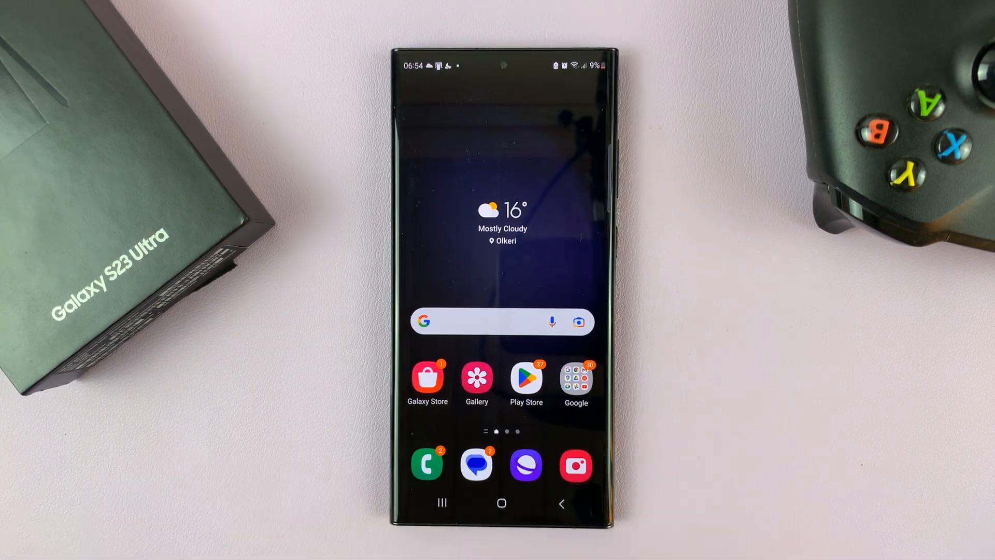